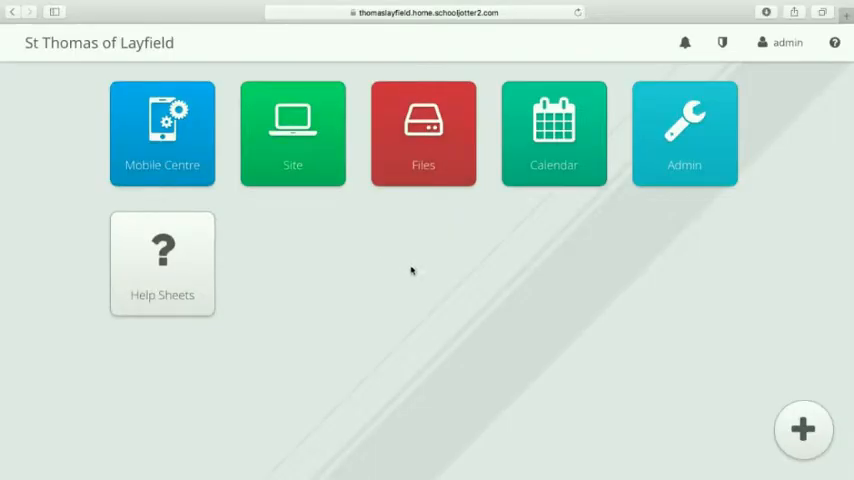
# - Enter the Mobile Centre from the dashboard, landing on its News list
pyautogui.click(162, 132)
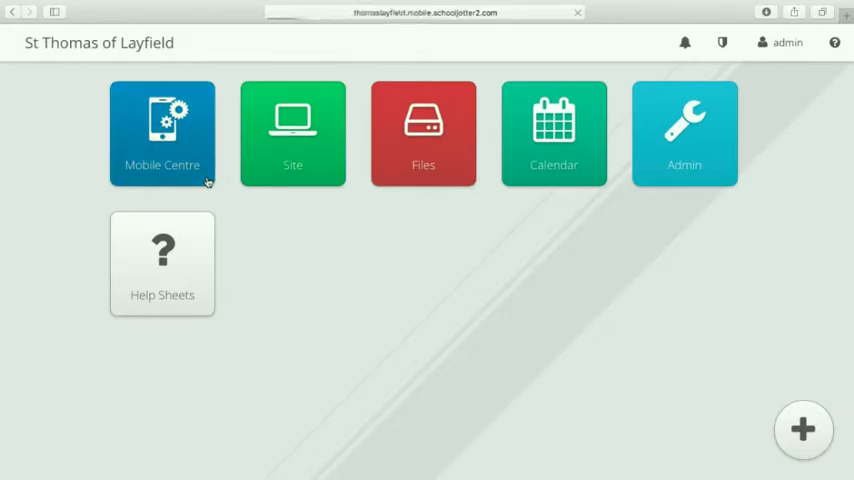
pyautogui.click(162, 132)
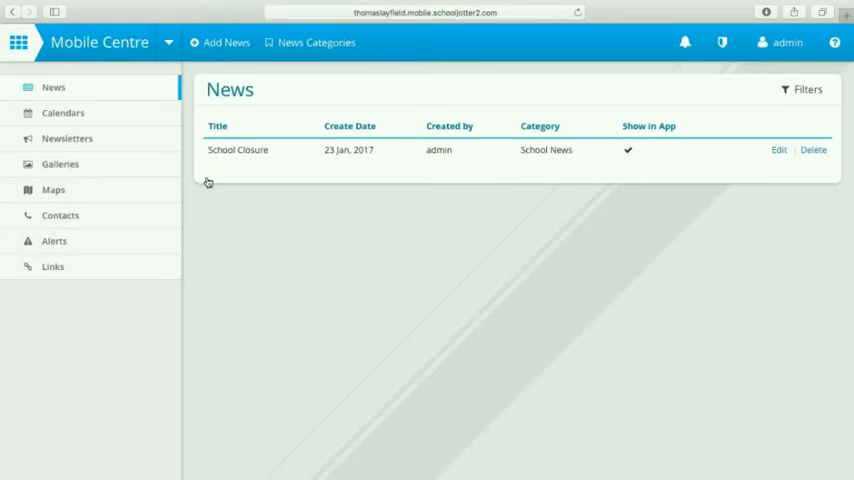
pyautogui.moveTo(148, 284)
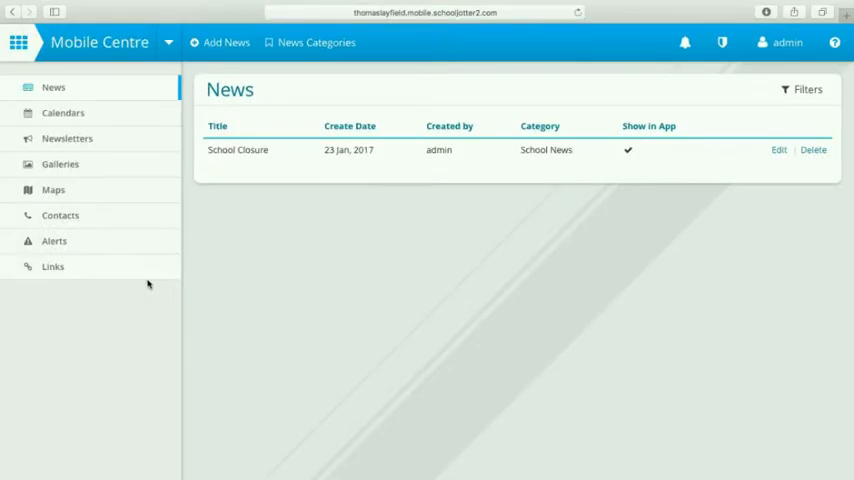
pyautogui.moveTo(140, 270)
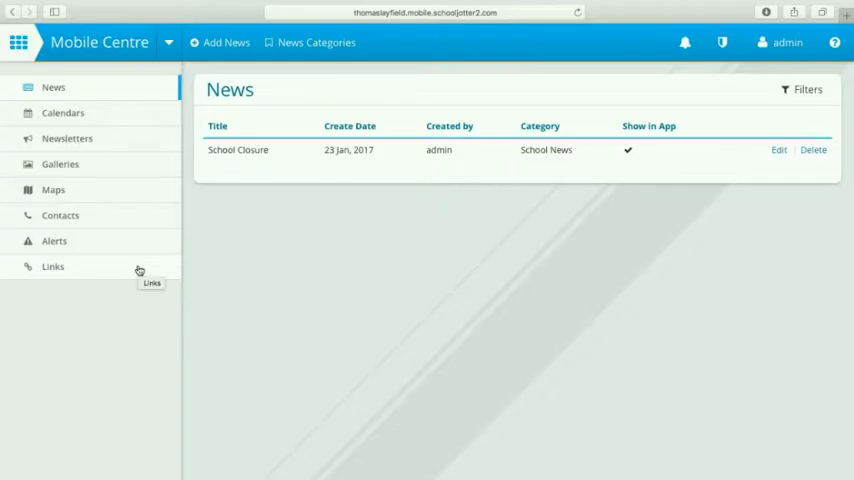
# - Show the empty Links list and begin creating a new link
pyautogui.click(52, 266)
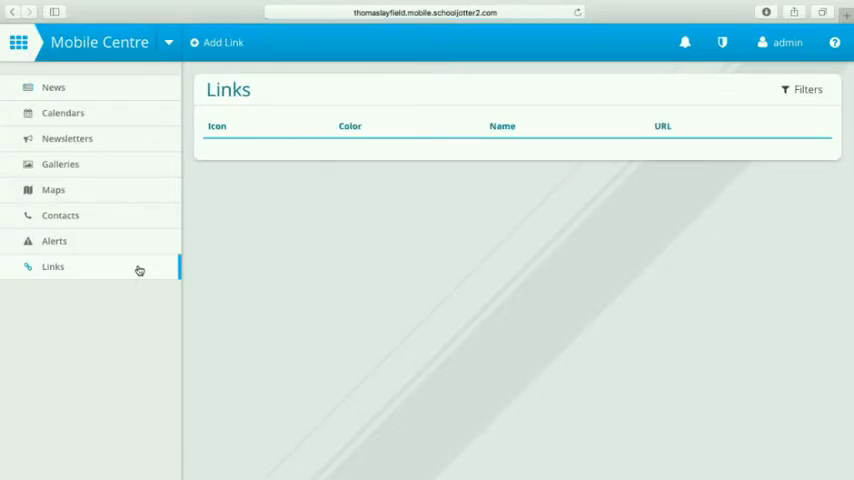
pyautogui.moveTo(240, 274)
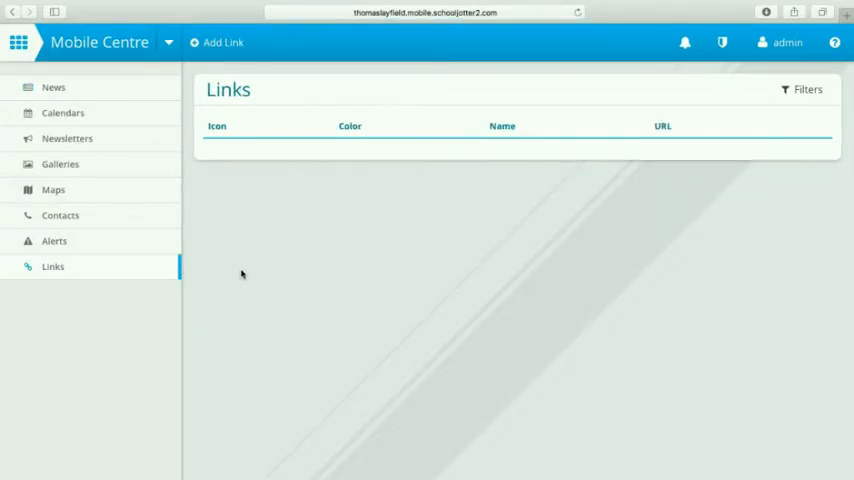
pyautogui.click(222, 42)
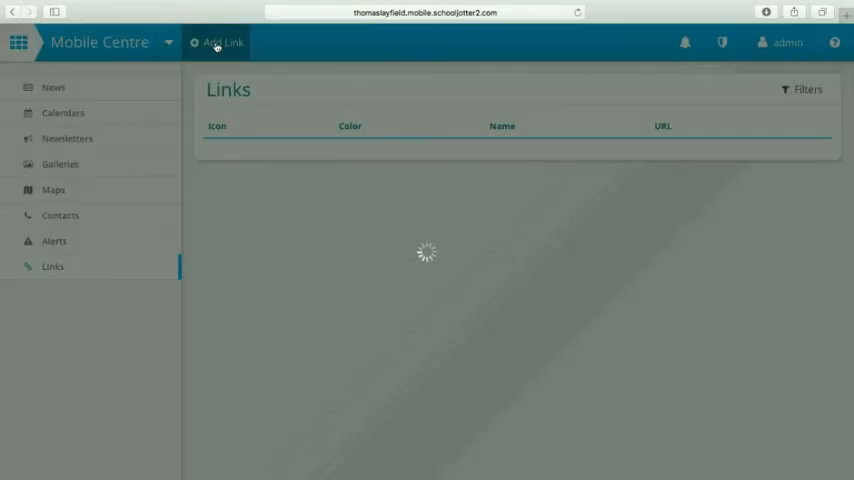
pyautogui.moveTo(346, 178)
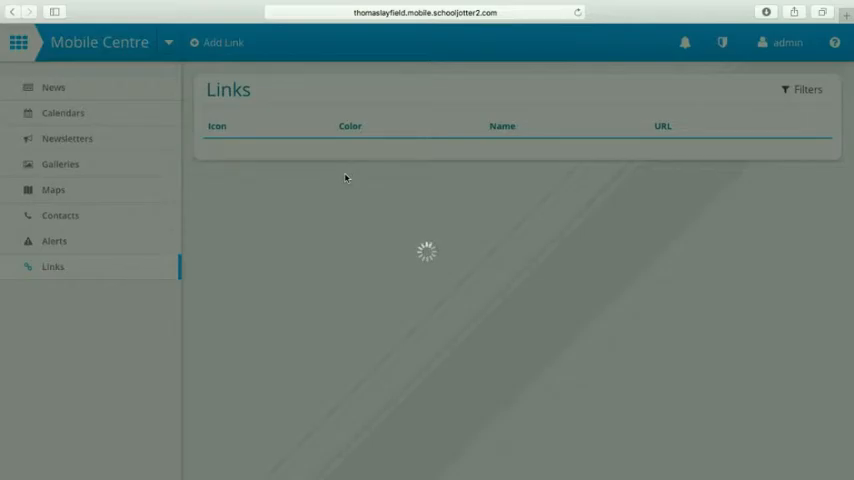
# - Enter 'BBC Bitesize' as the link name and head to a new browser tab for its address
pyautogui.click(222, 42)
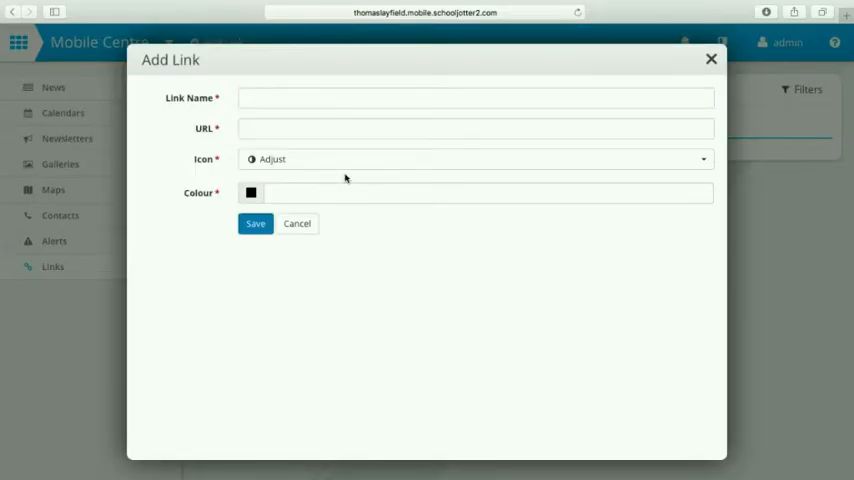
pyautogui.click(476, 98)
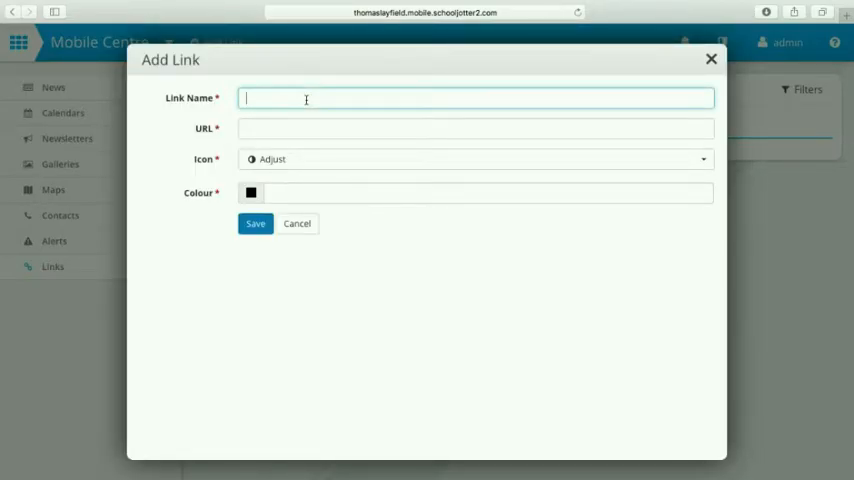
pyautogui.write('BBC Bite')
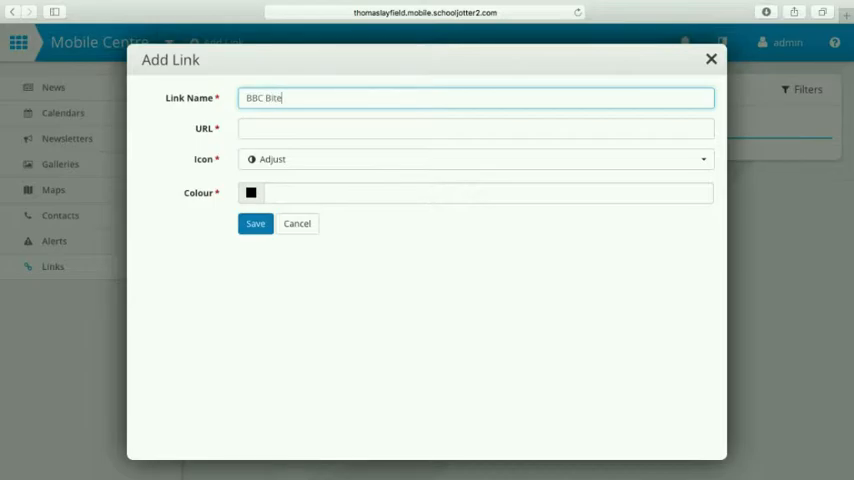
pyautogui.write('size')
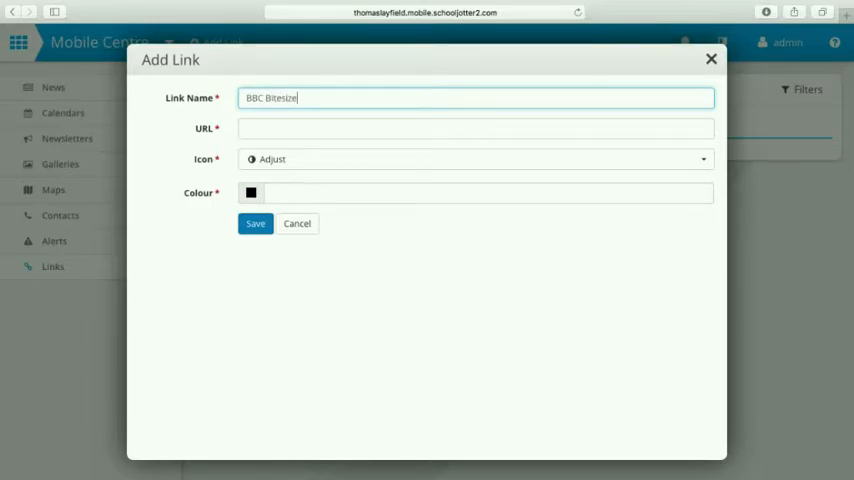
pyautogui.click(476, 128)
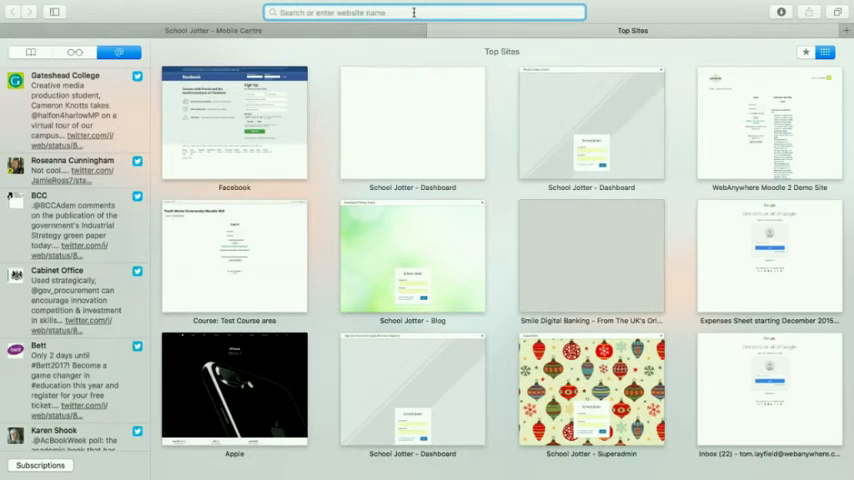
# - Search Google for bbc bitesize, reach the BBC Bitesize homepage and select its full web address
pyautogui.write('bbc bitesize')
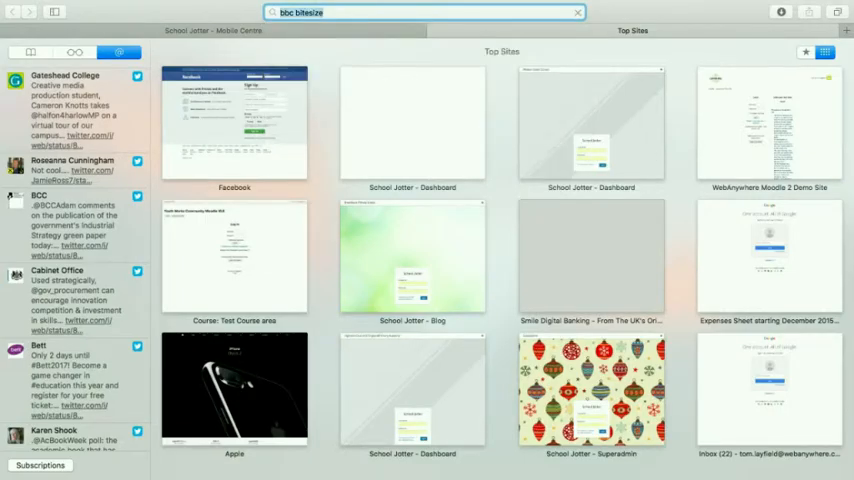
pyautogui.press('Return')
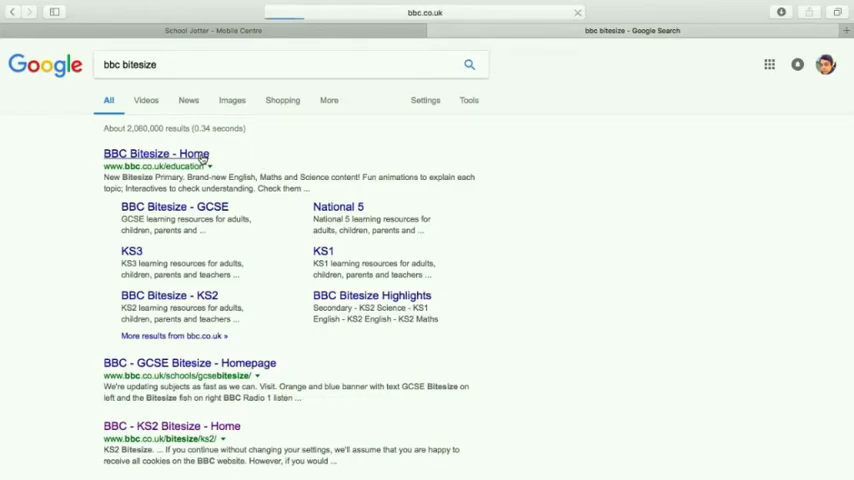
pyautogui.click(156, 152)
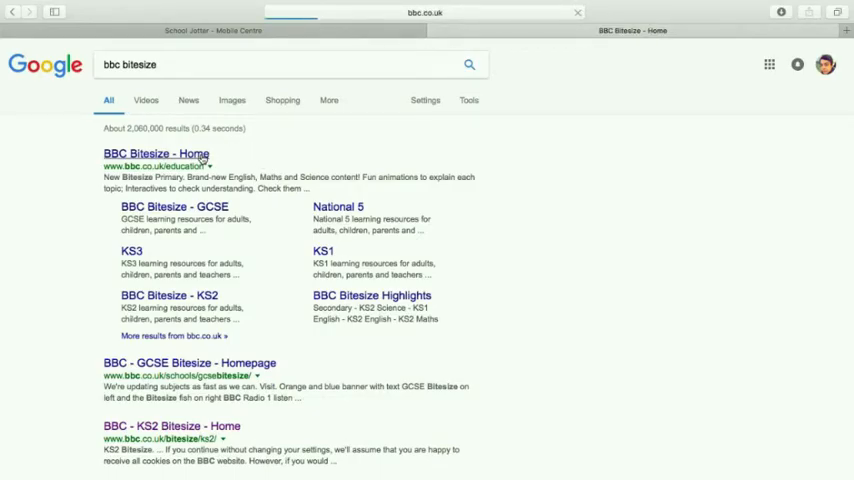
pyautogui.click(156, 152)
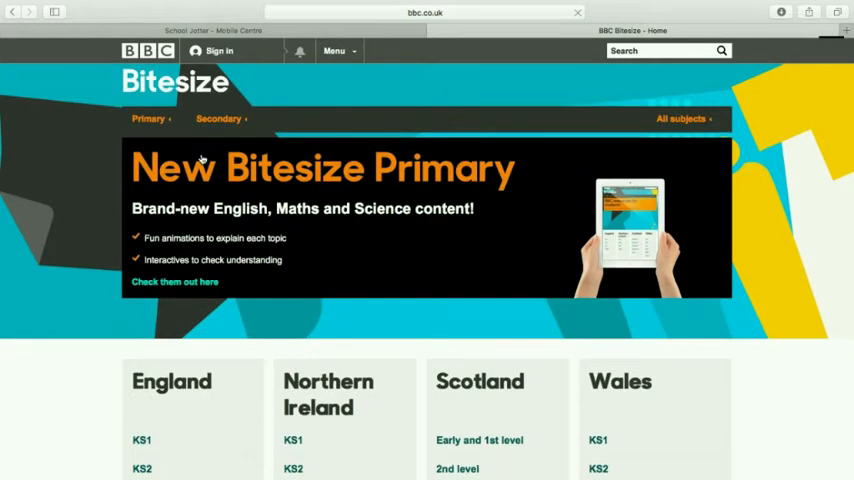
pyautogui.click(336, 52)
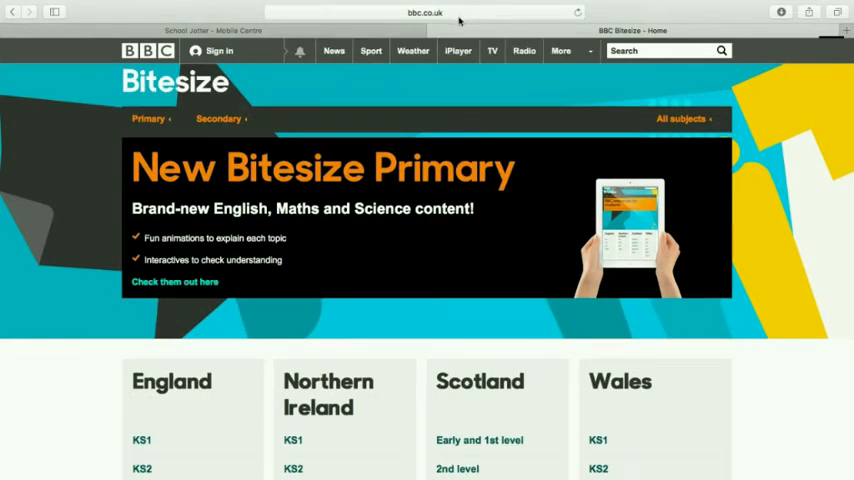
pyautogui.click(420, 12)
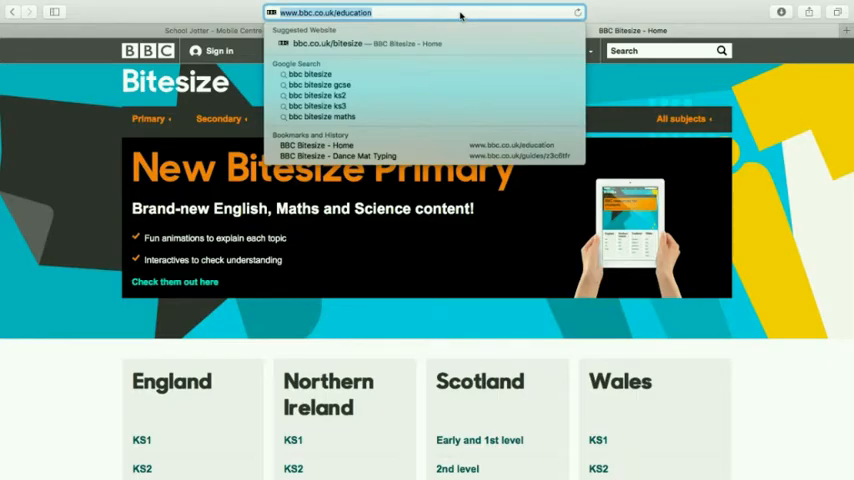
pyautogui.moveTo(228, 28)
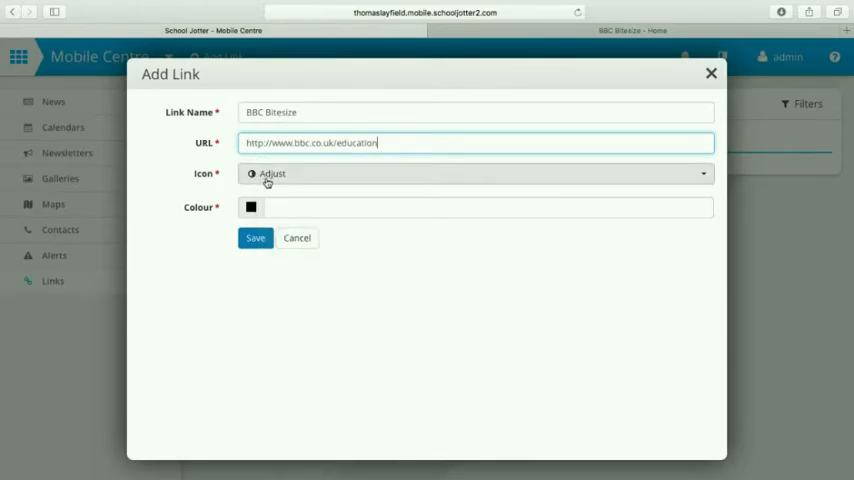
# - With the BBC education URL in place, choose the Book icon from the icon list
pyautogui.click(474, 172)
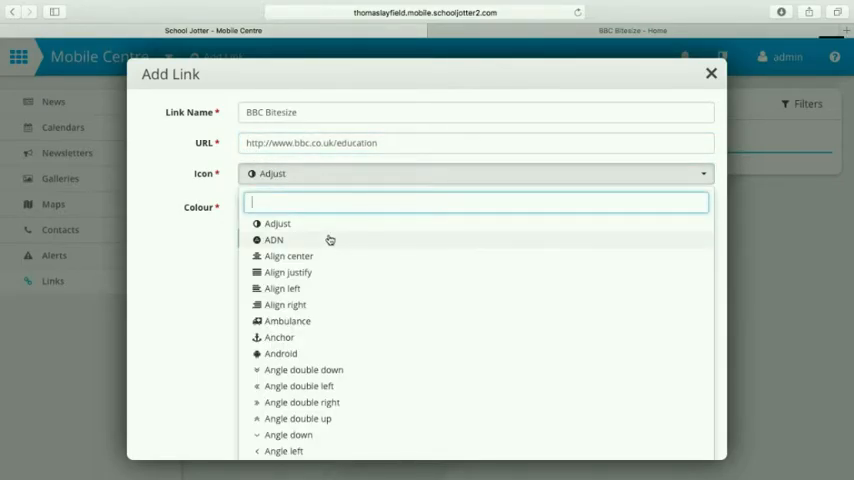
pyautogui.scroll(-3)
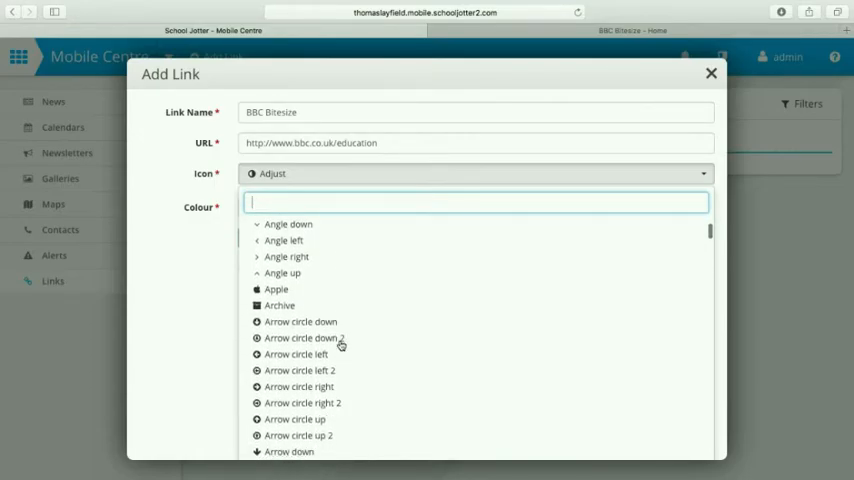
pyautogui.scroll(-3)
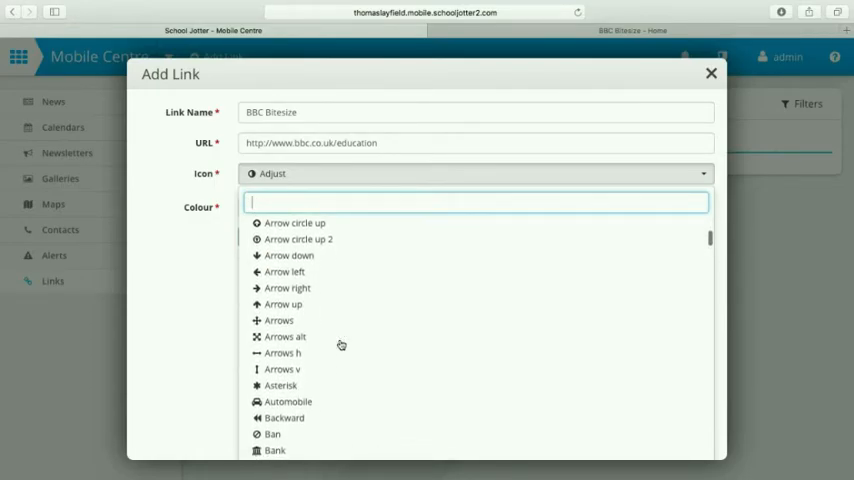
pyautogui.scroll(-3)
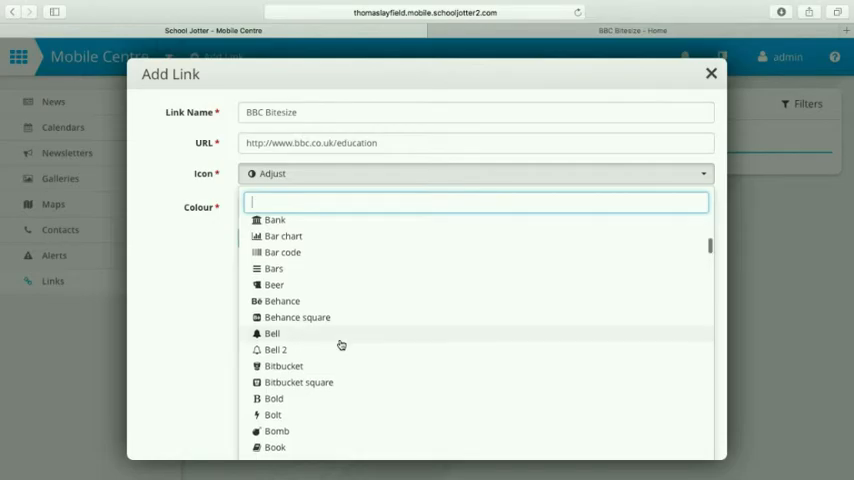
pyautogui.scroll(-3)
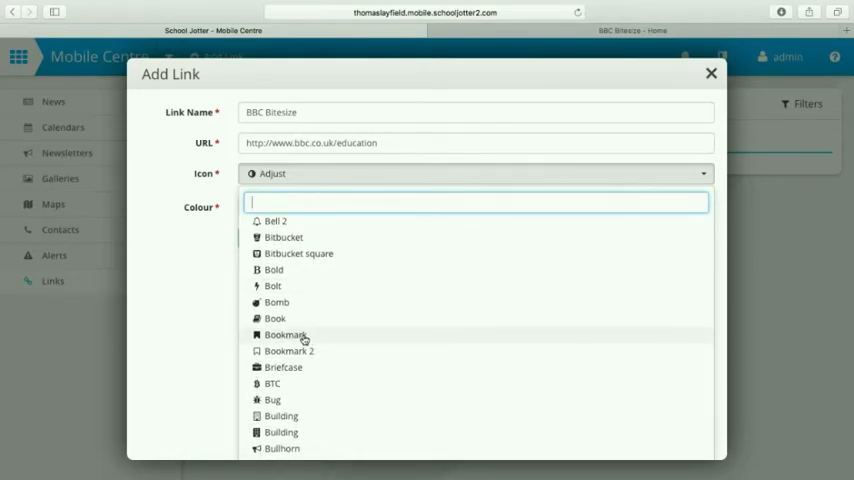
pyautogui.click(276, 318)
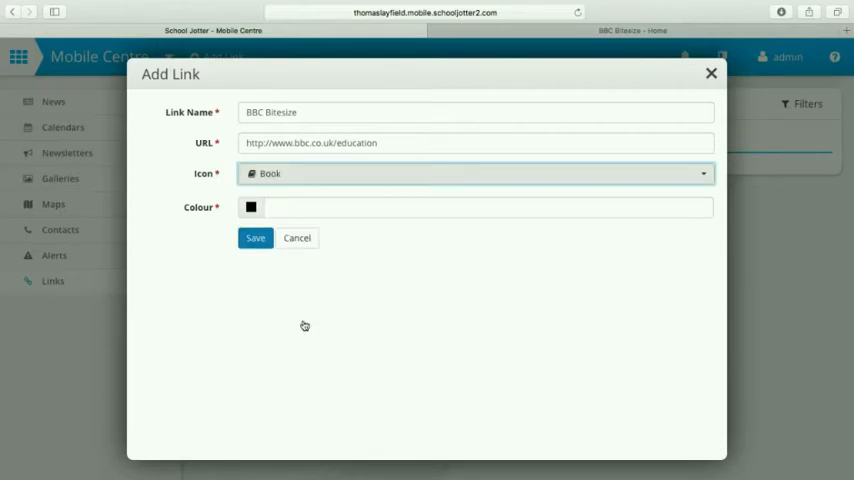
pyautogui.moveTo(266, 260)
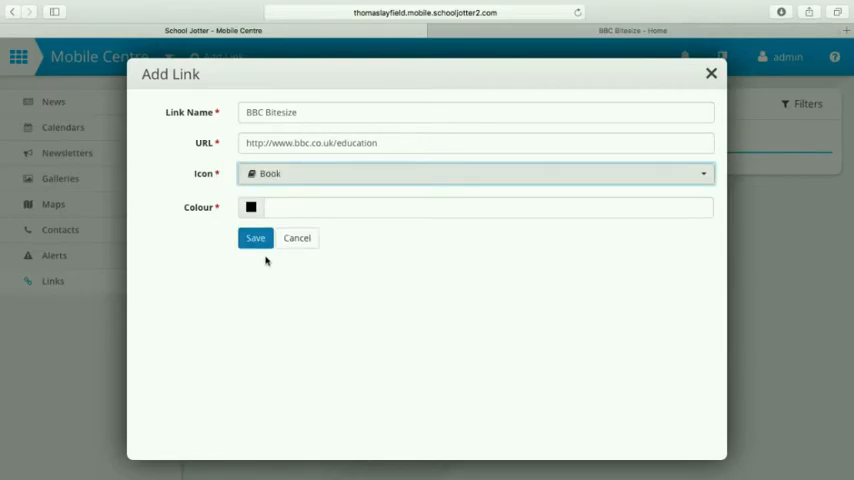
# - Pick a green colour (#31eb64) for the link and save it
pyautogui.click(252, 208)
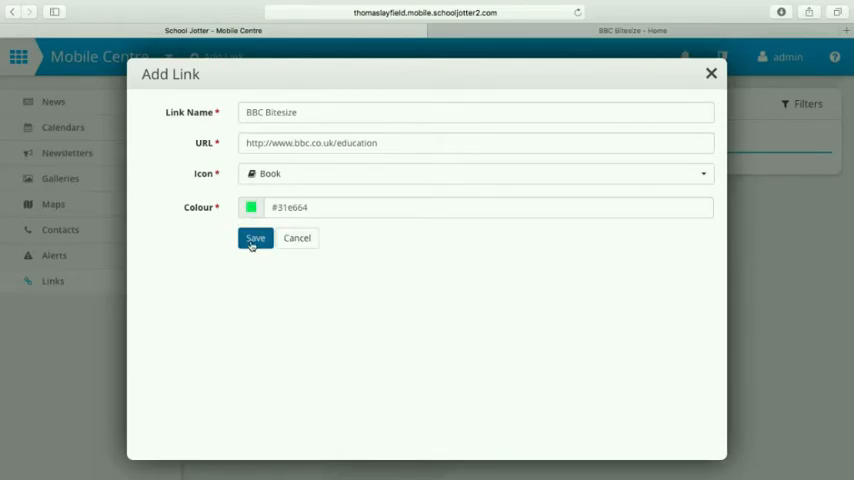
pyautogui.click(256, 238)
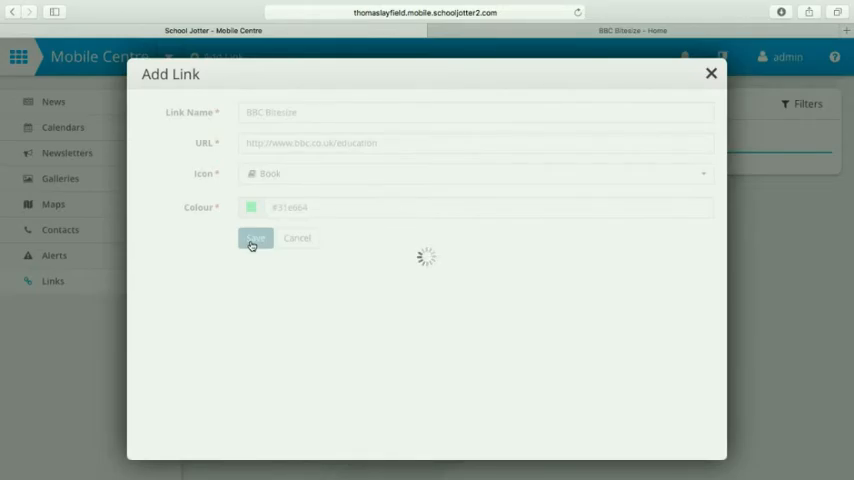
# - Finish saving so the green BBC Bitesize link appears in the Links table
pyautogui.click(256, 238)
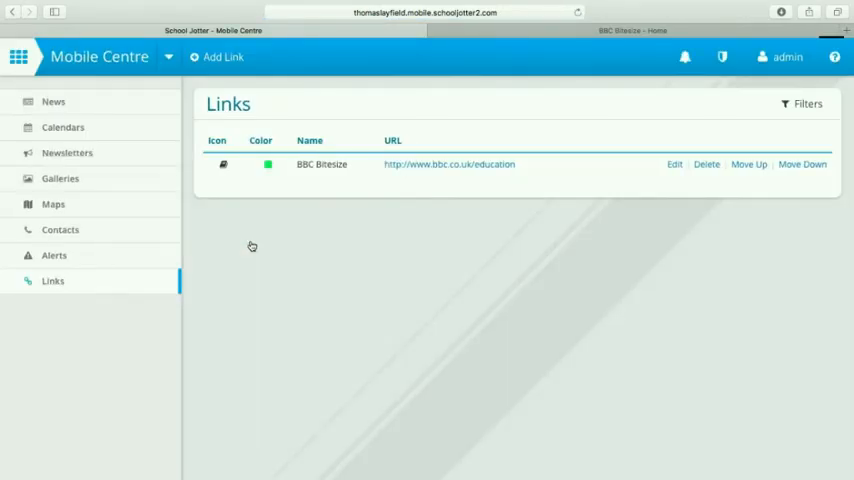
pyautogui.moveTo(398, 156)
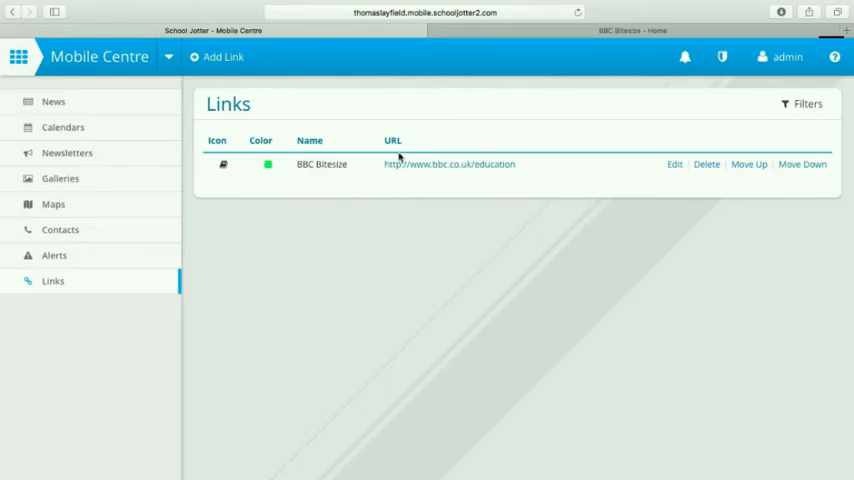
pyautogui.moveTo(466, 186)
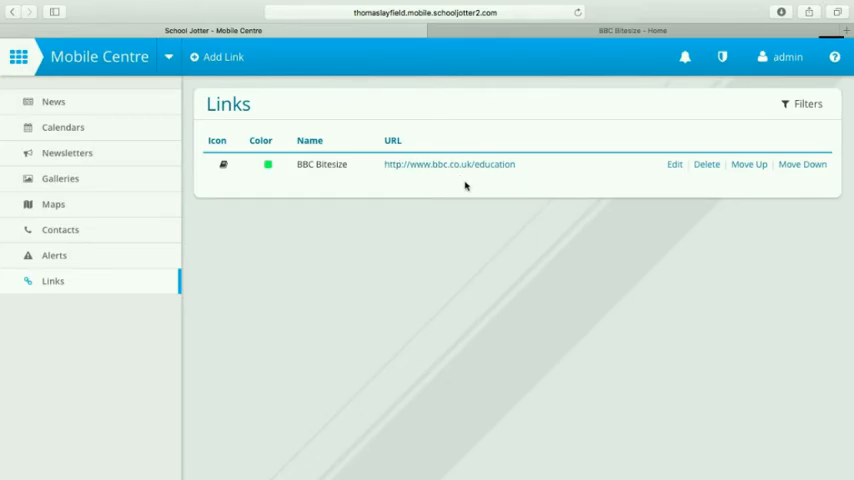
pyautogui.moveTo(436, 194)
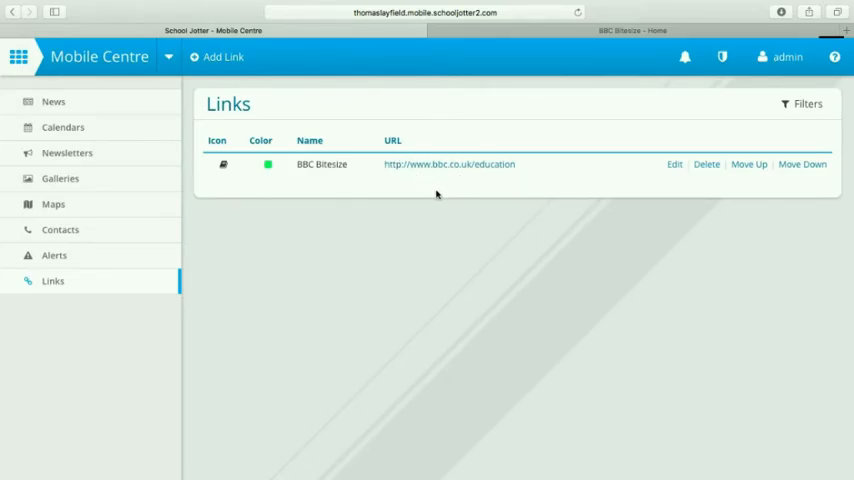